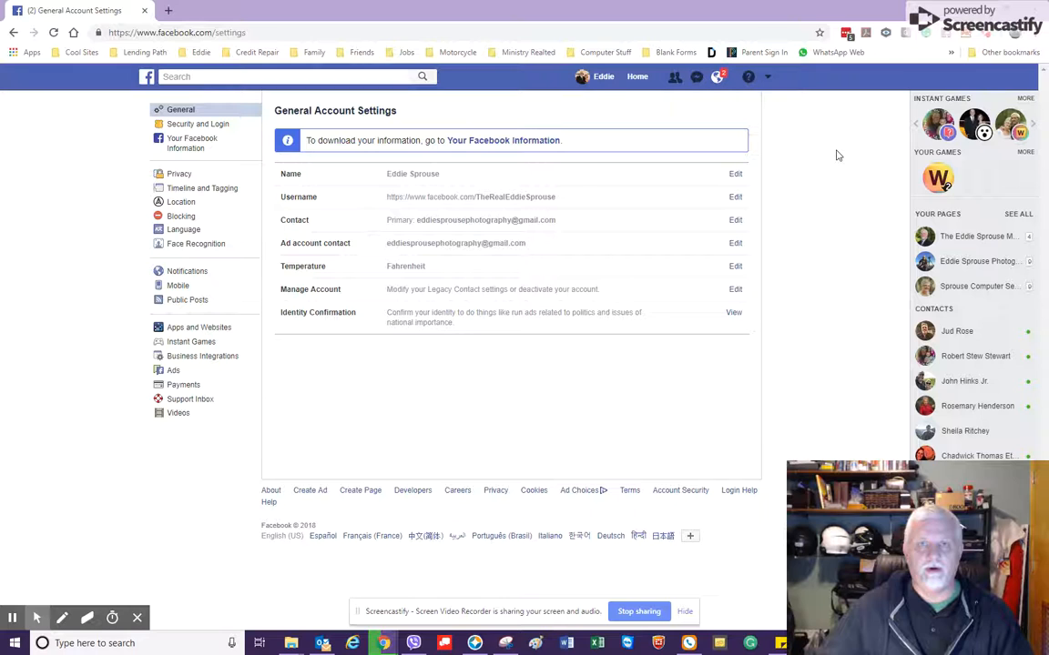
mouse_move(830, 148)
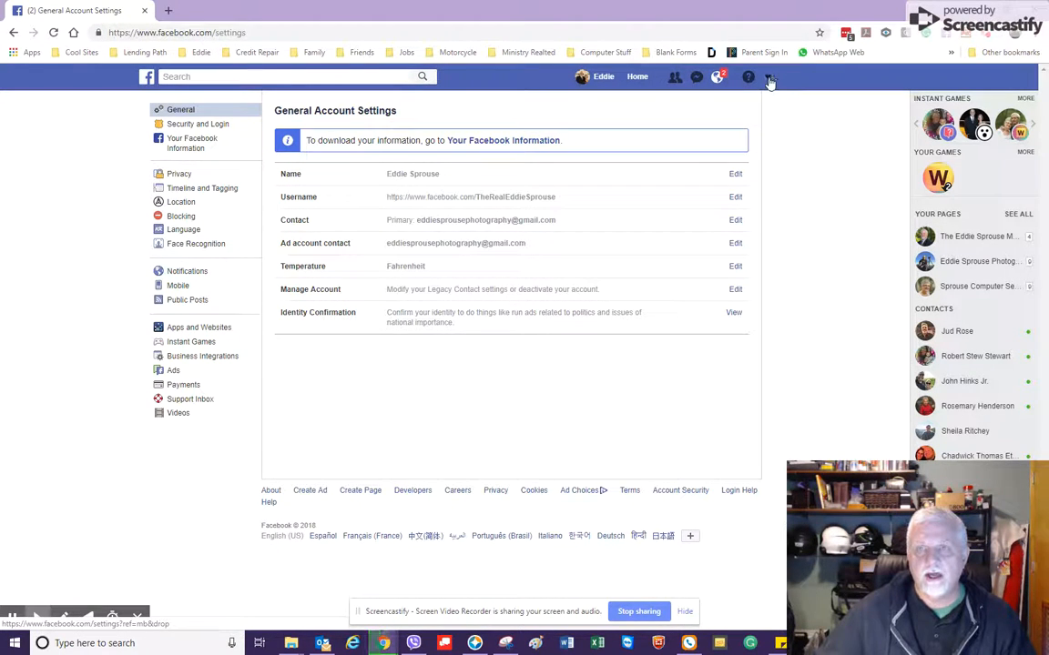
Step: From the account menu, go to Your Facebook Information and view Download Your Information
left_click(770, 76)
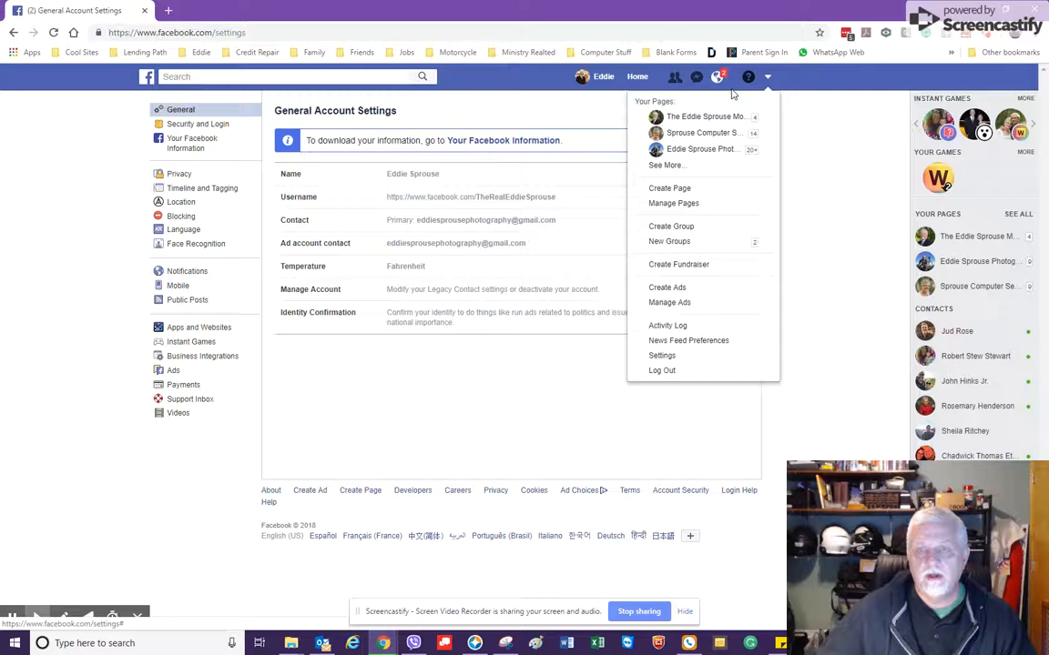
mouse_move(689, 355)
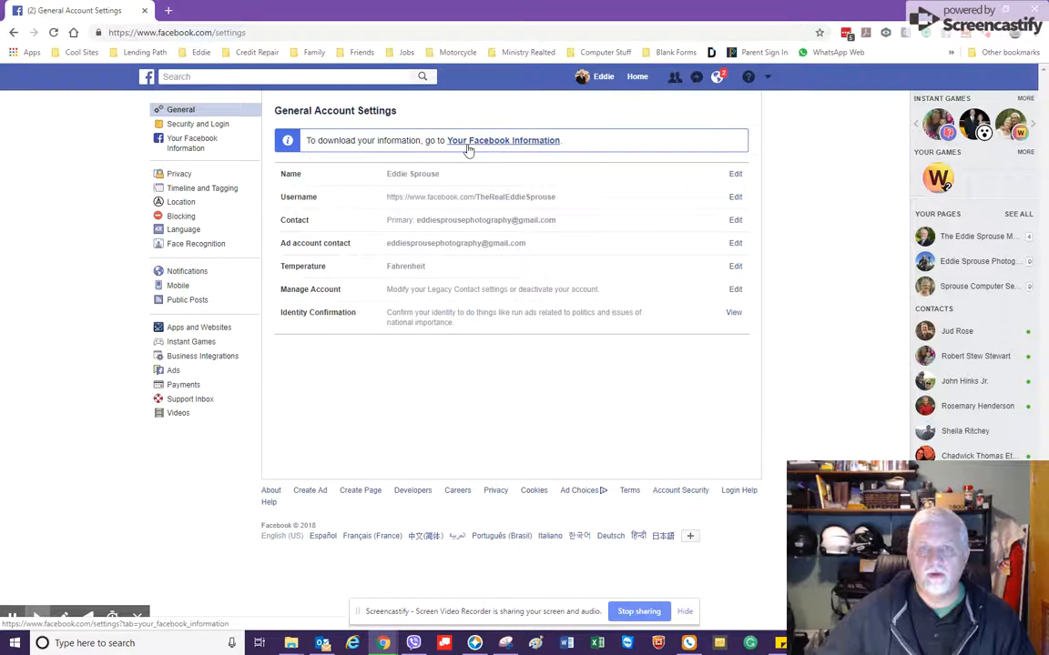
left_click(503, 140)
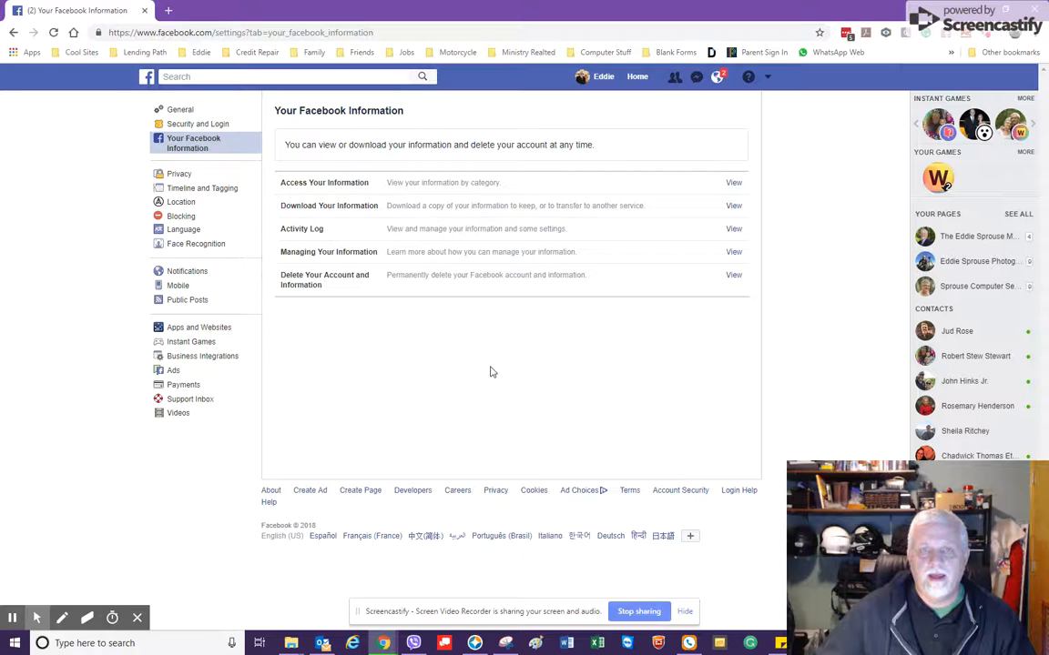
mouse_move(512, 361)
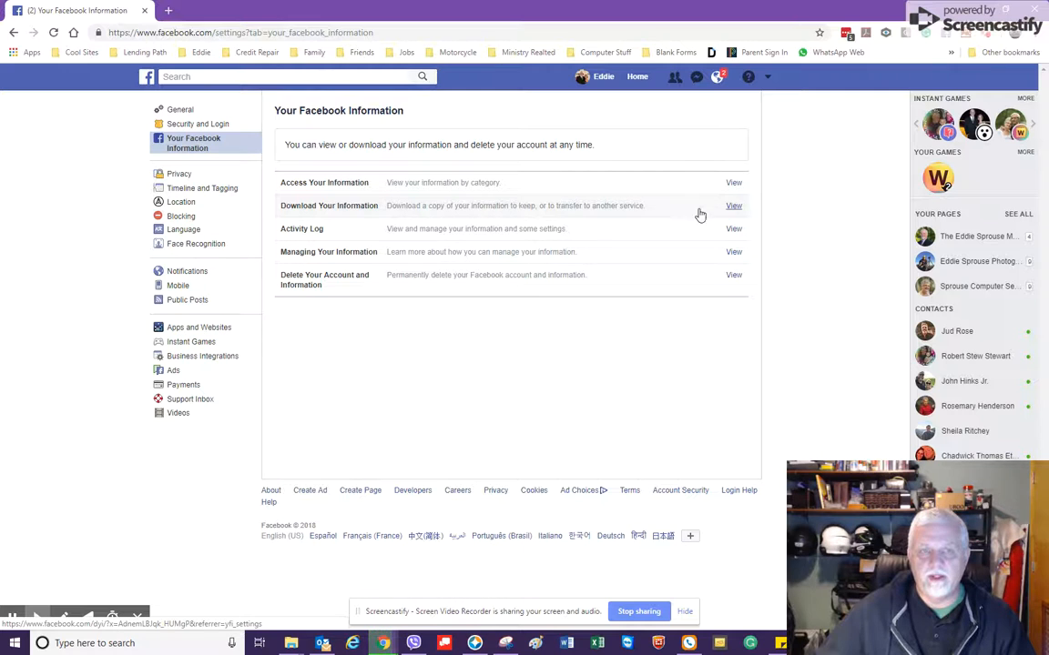
left_click(733, 205)
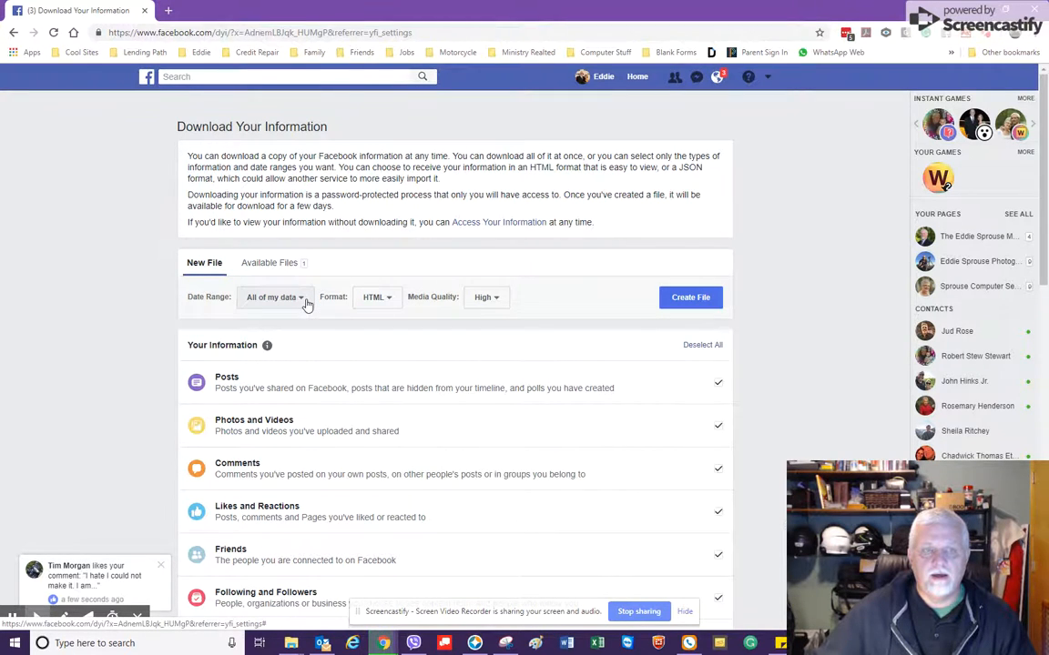
left_click(274, 297)
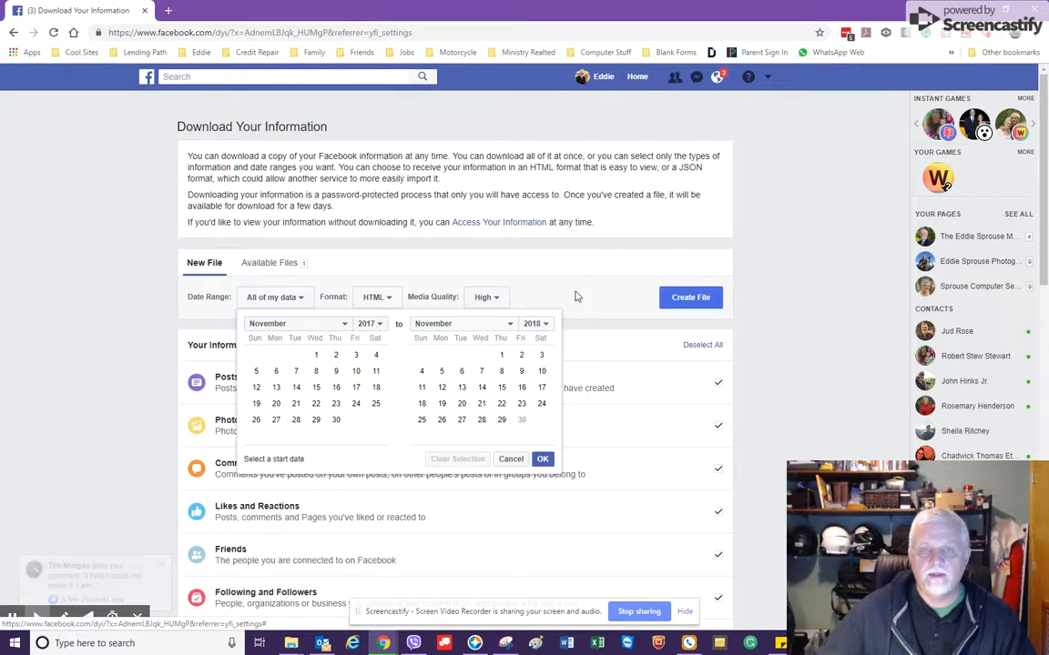
left_click(376, 297)
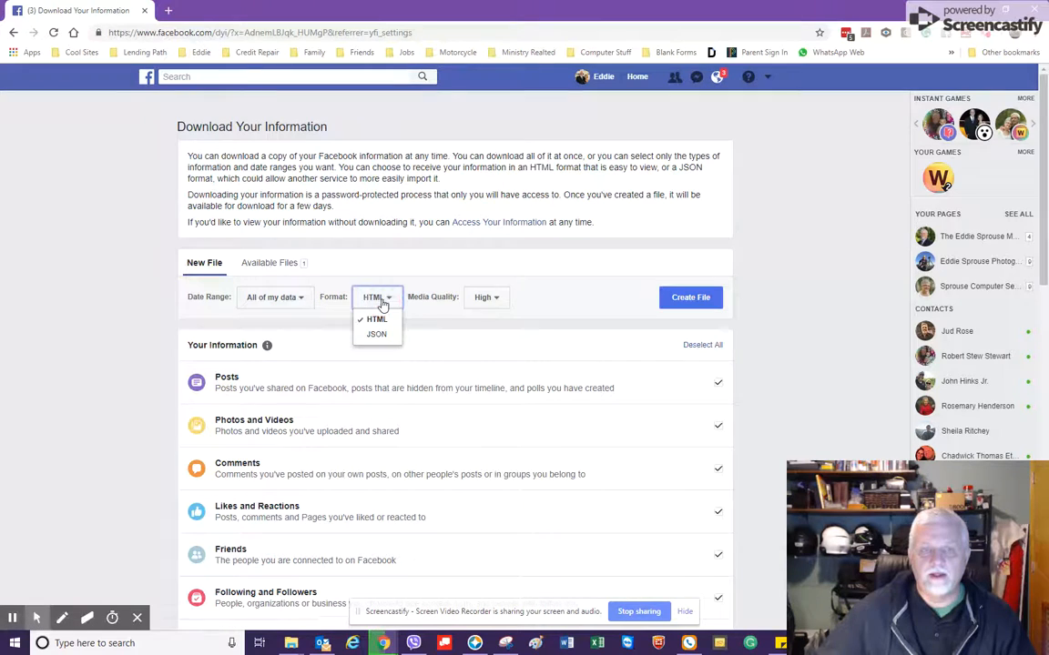
mouse_move(375, 334)
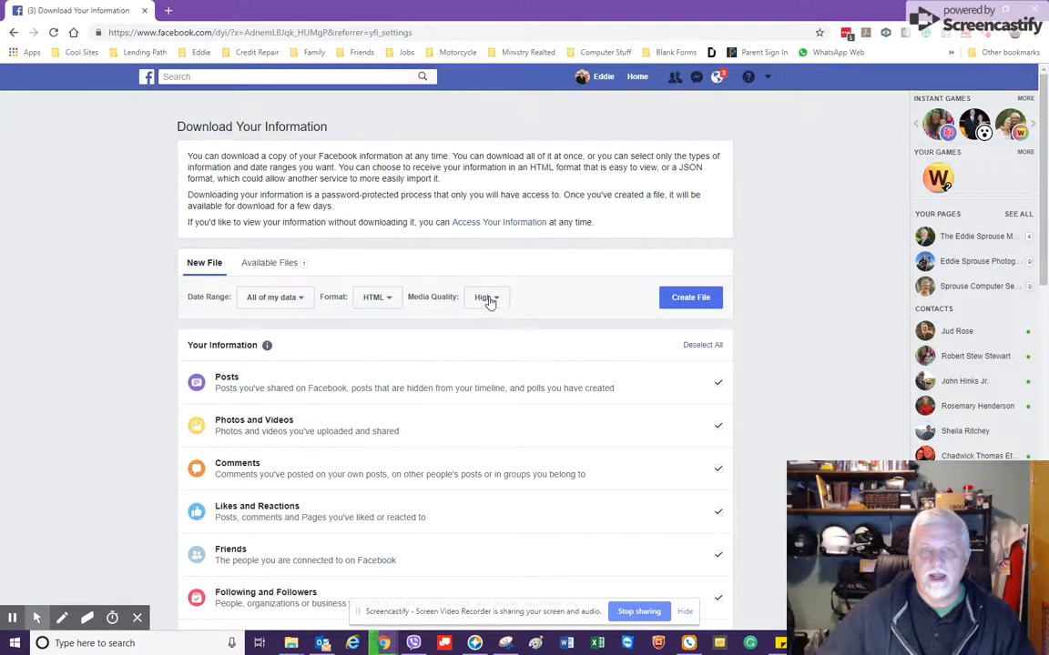
left_click(486, 297)
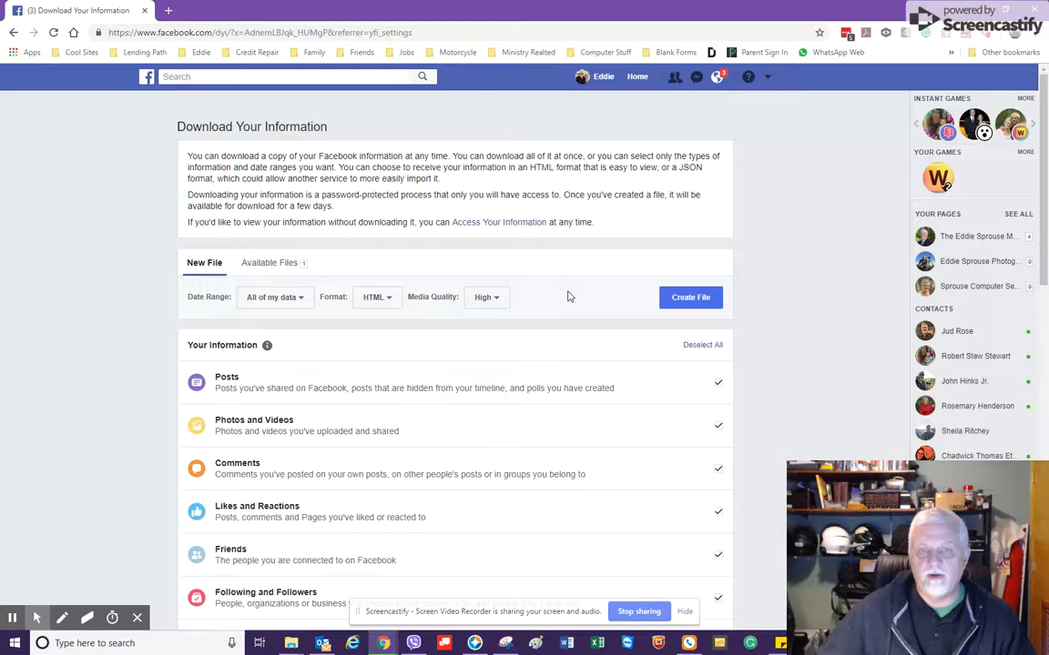
scroll("down", 3)
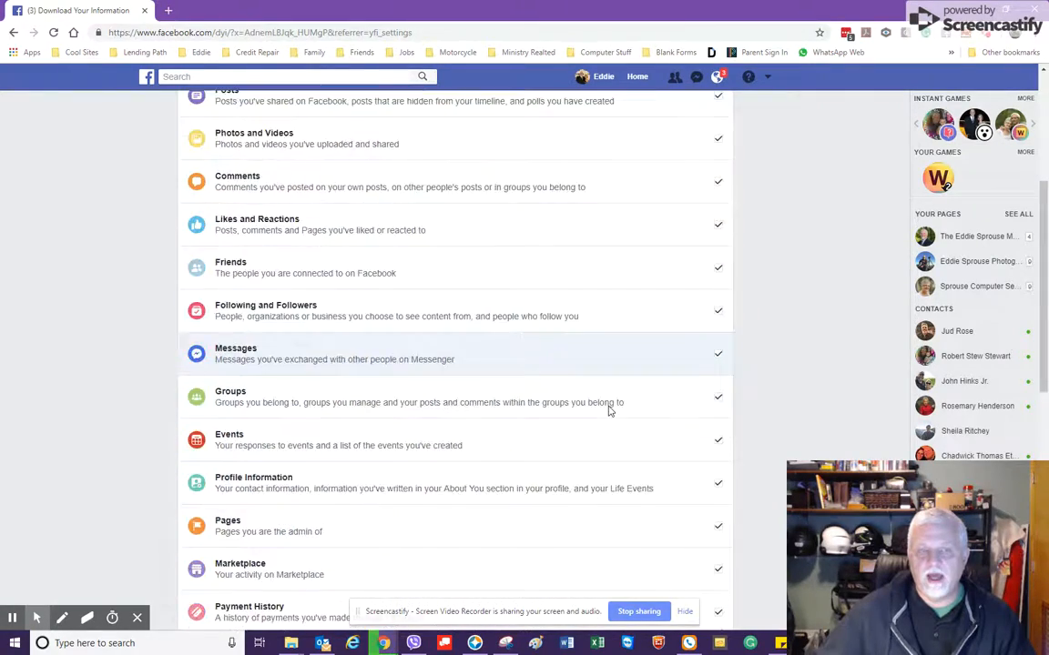
scroll("down", 3)
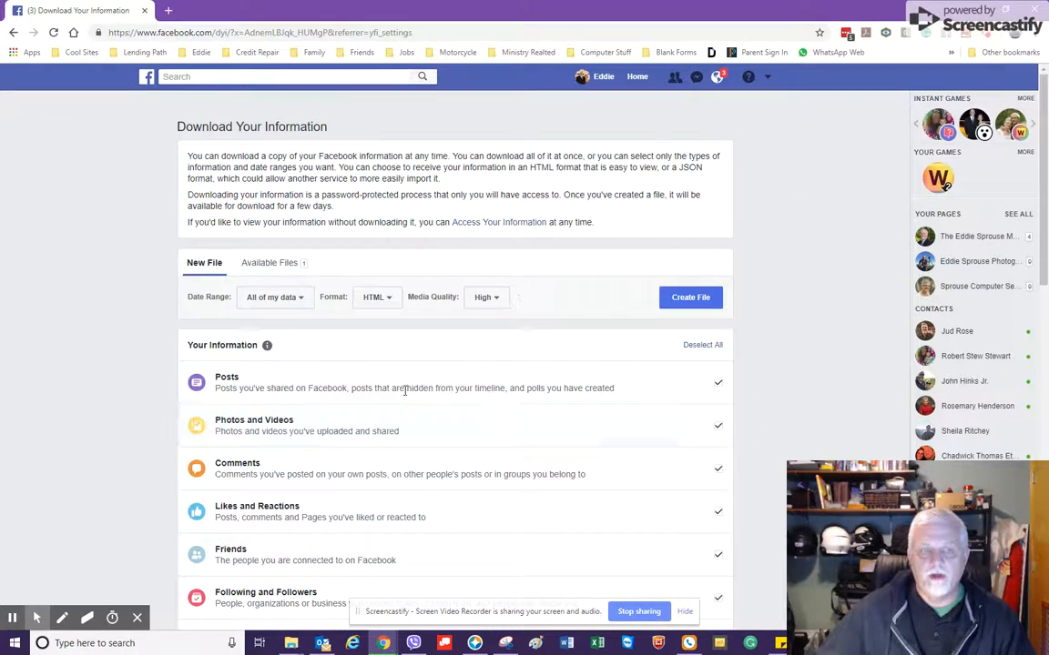
scroll("down", 3)
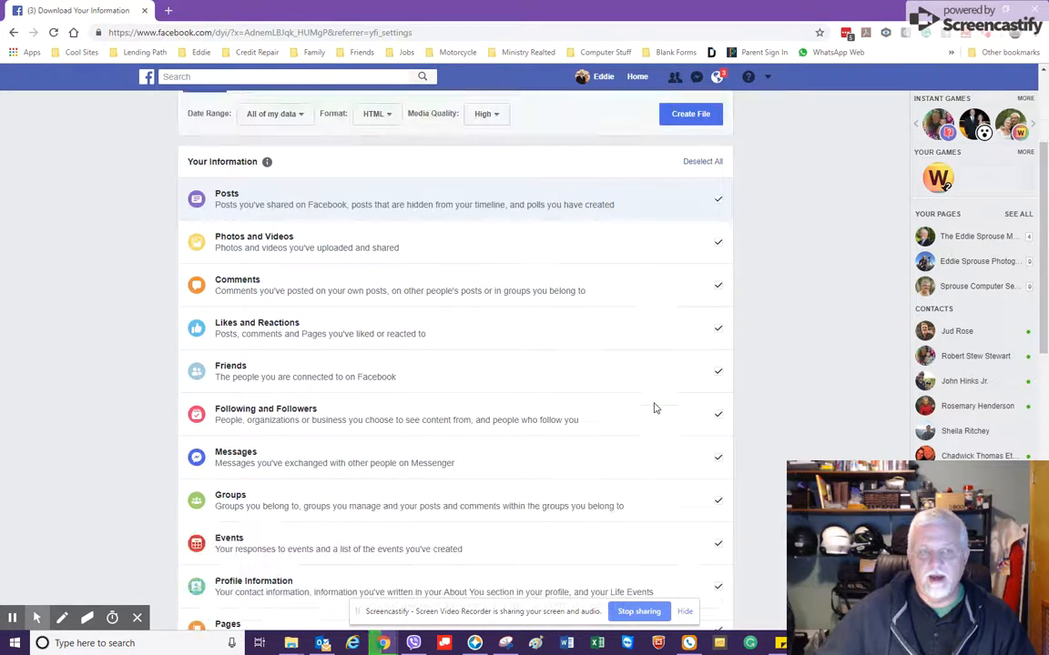
scroll("down", 3)
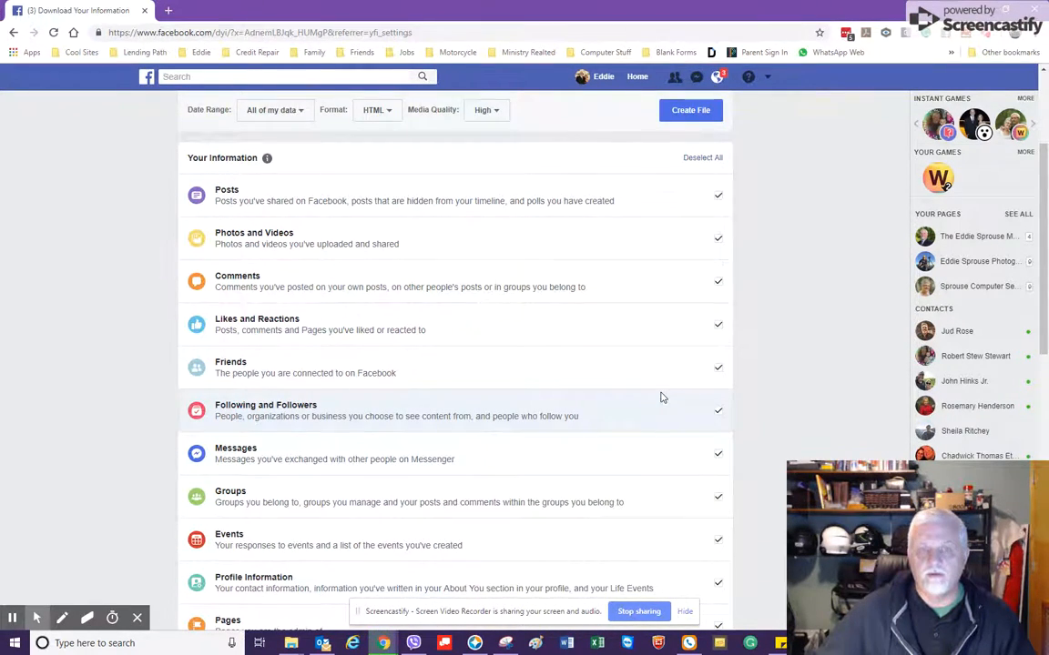
scroll("down", 3)
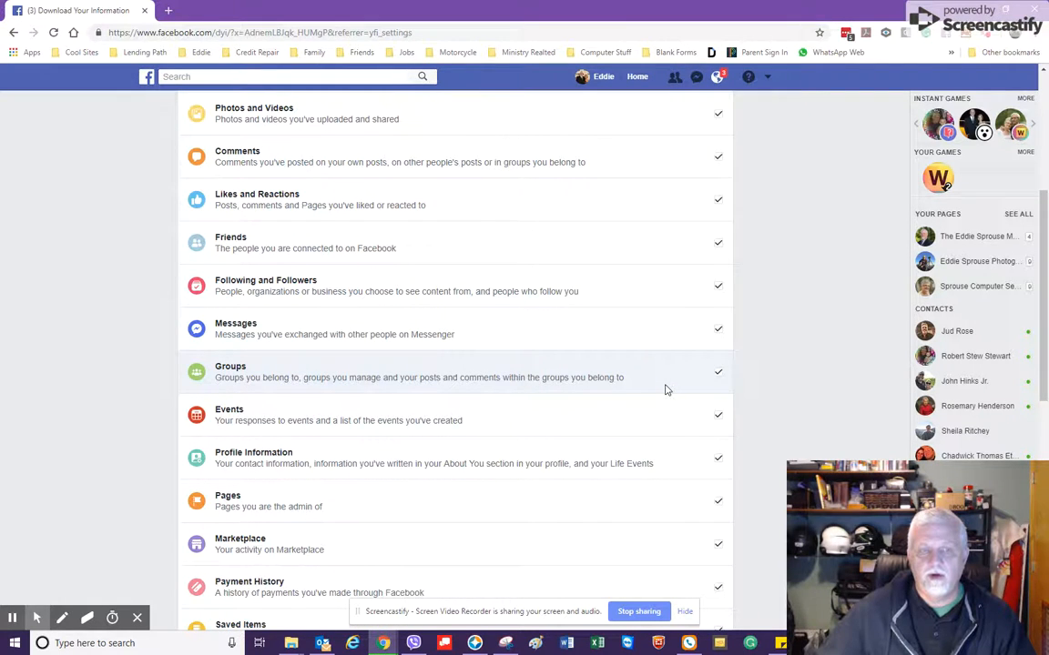
scroll("down", 3)
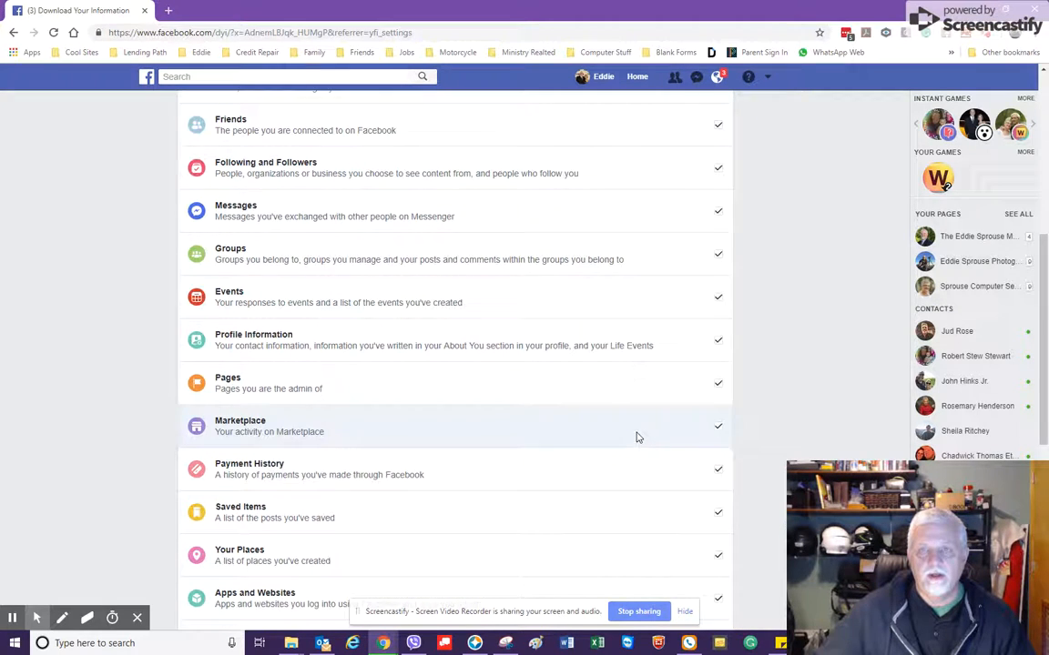
scroll("up", 3)
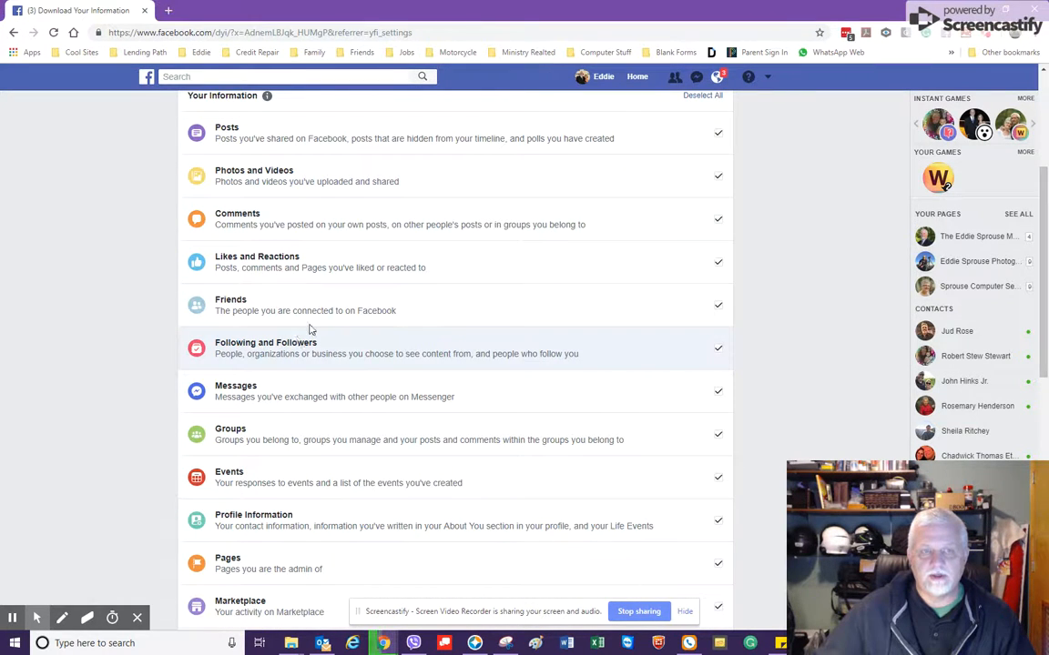
mouse_move(532, 347)
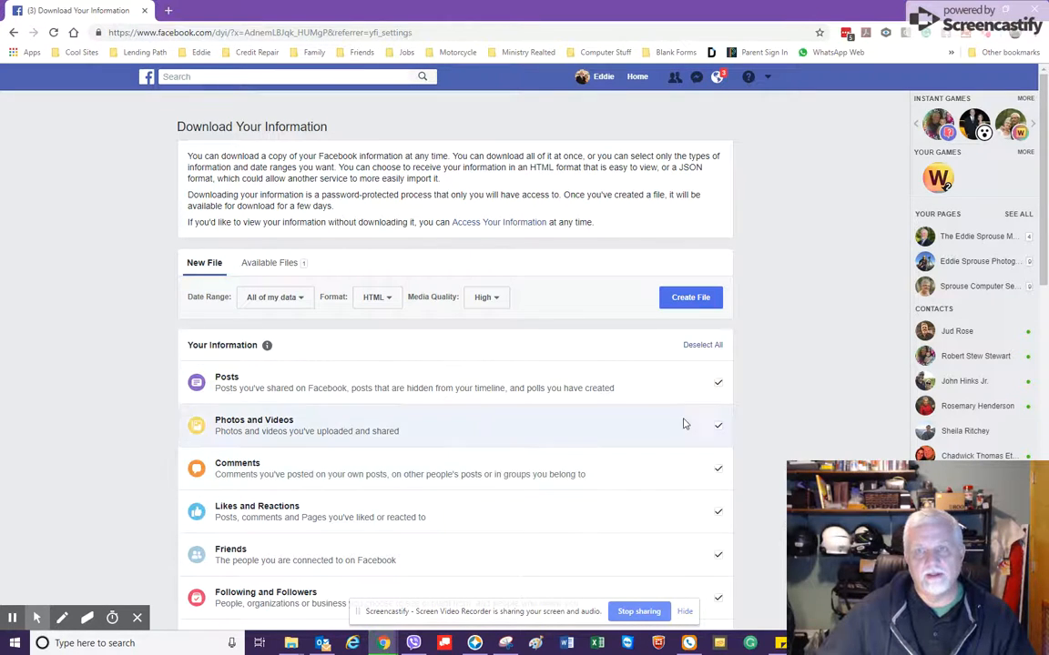
scroll("down", 3)
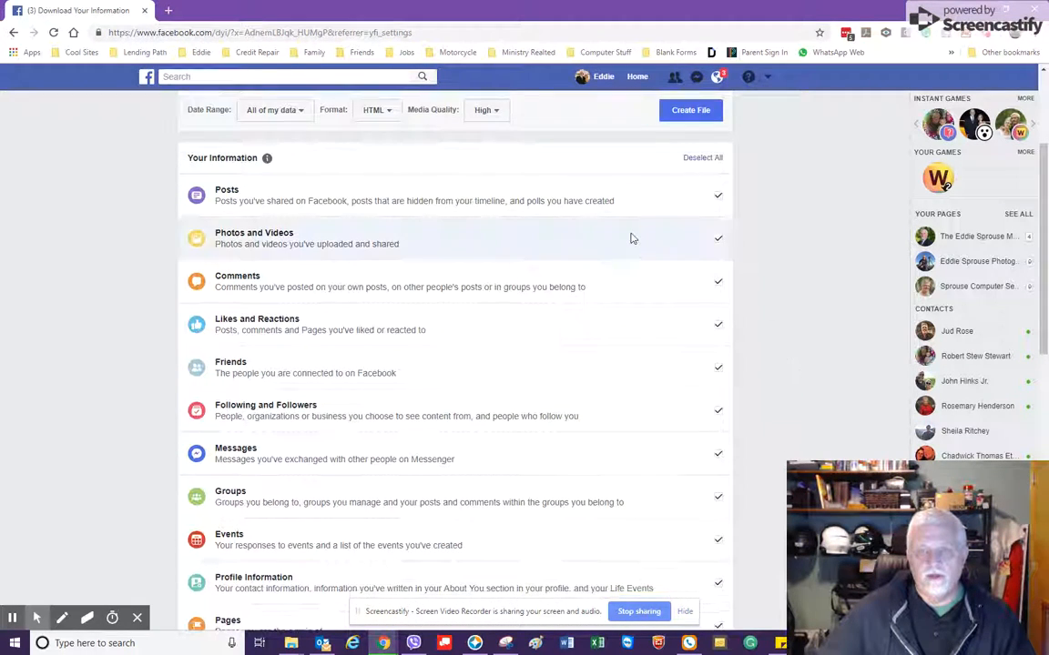
mouse_move(745, 221)
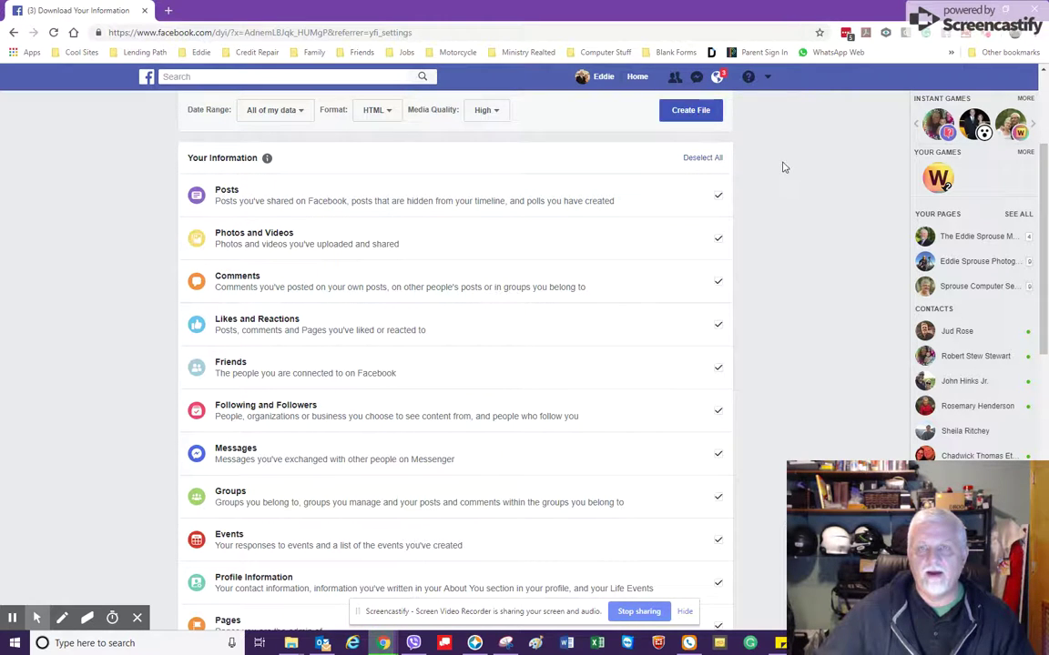
mouse_move(780, 198)
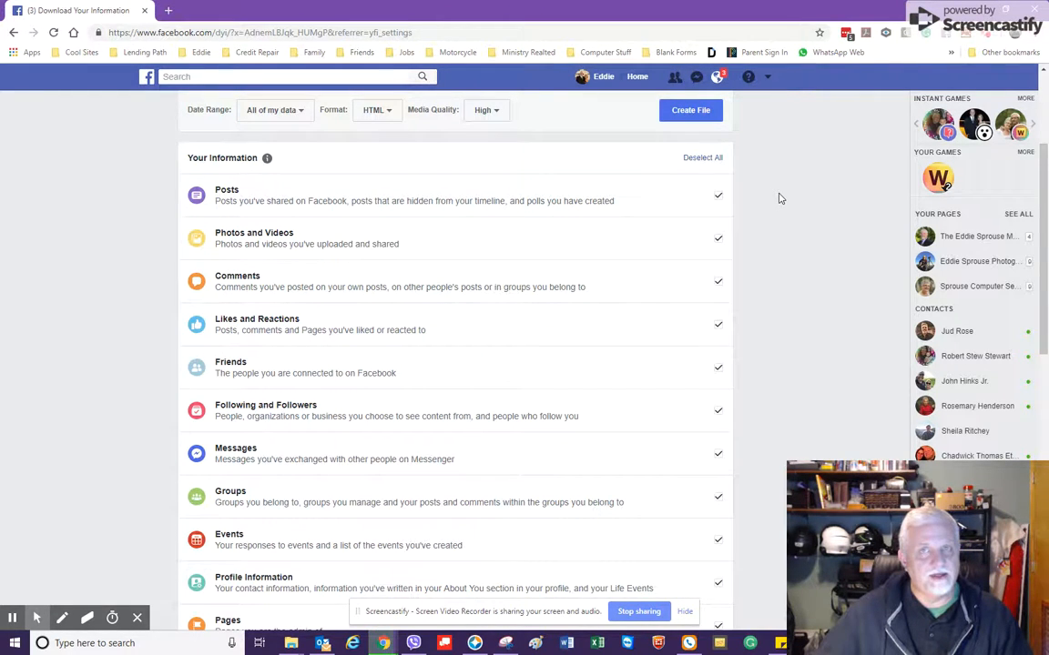
mouse_move(752, 201)
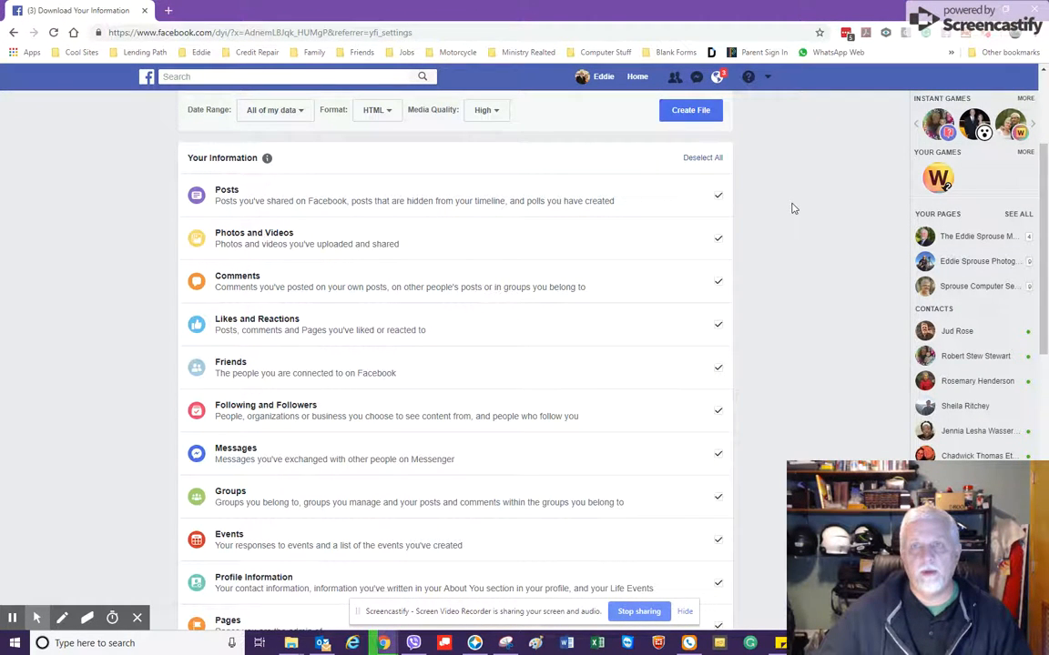
mouse_move(803, 197)
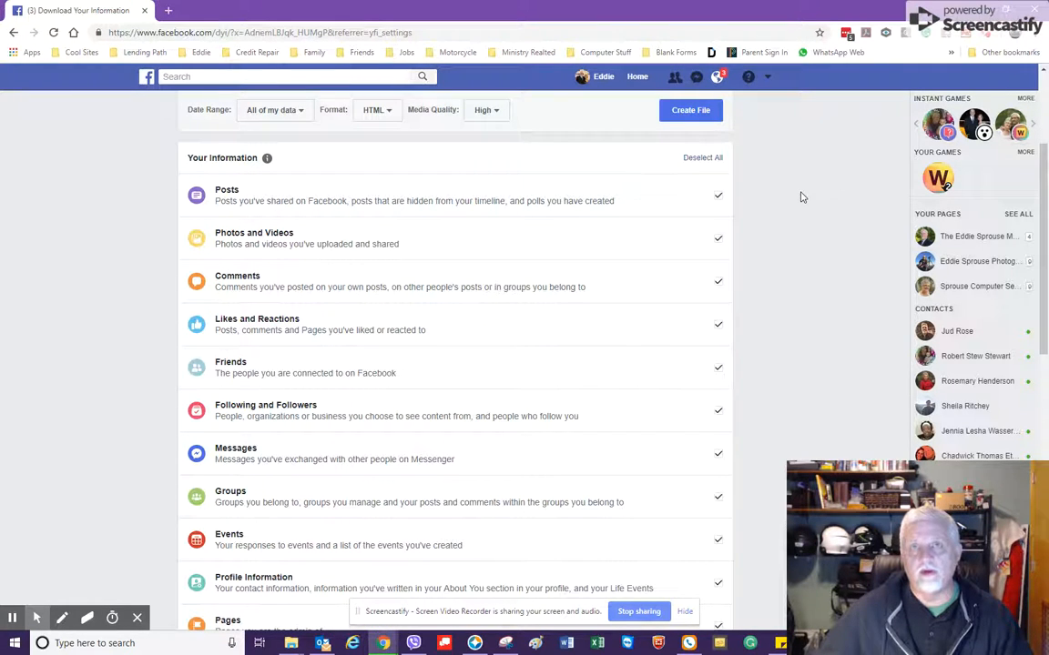
mouse_move(698, 438)
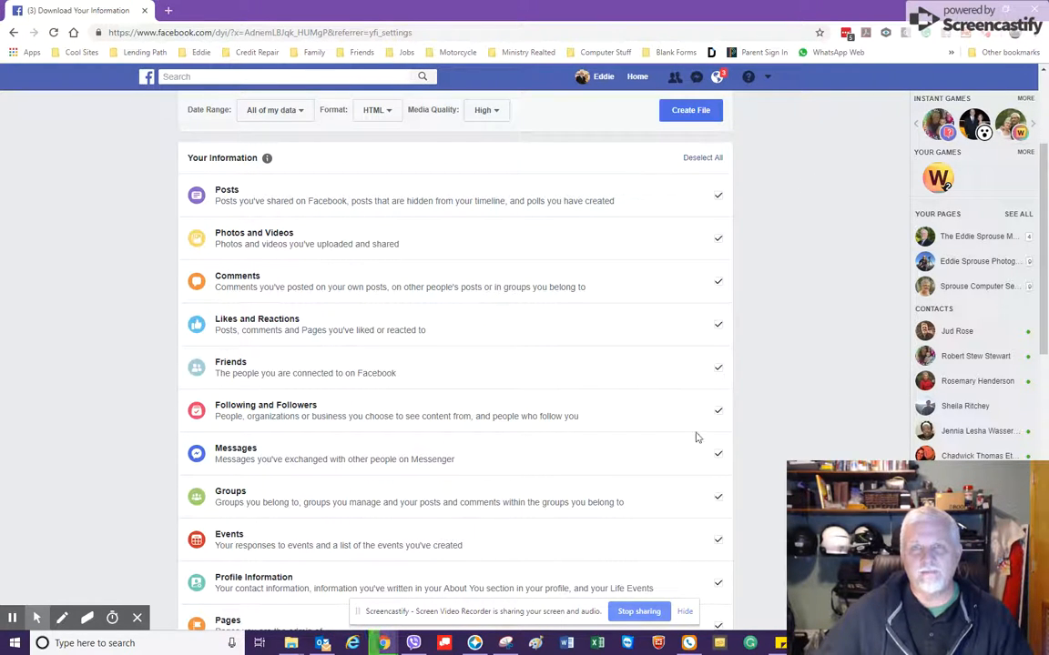